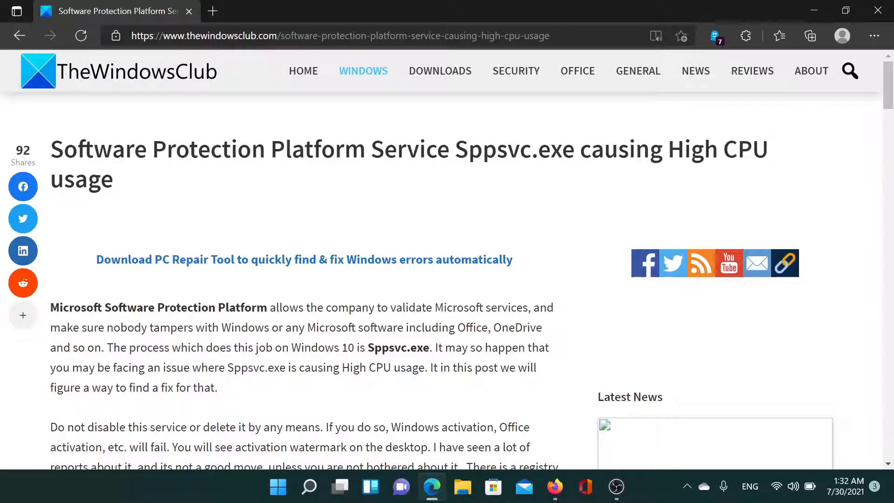
Step: Scroll the sppsvc.exe article to its four fixes, starting with '1] Kill sppsvc.exe'
left_click_drag(51, 149, 237, 149)
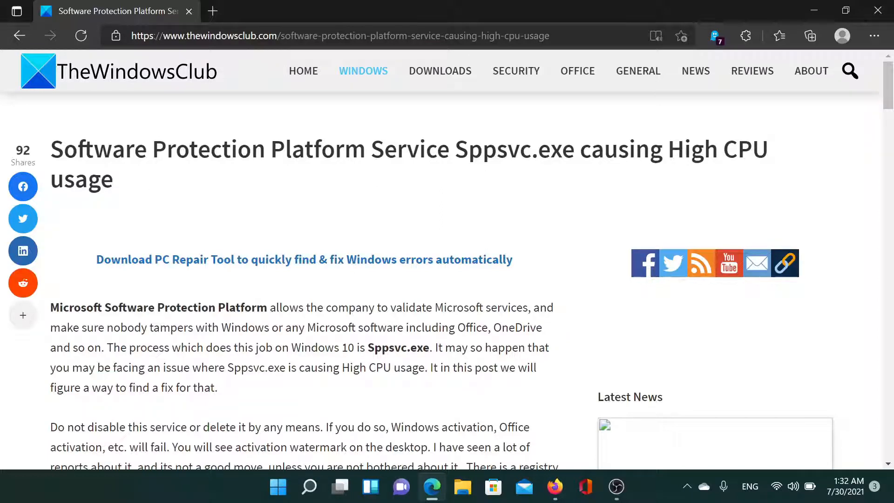
mouse_move(150, 194)
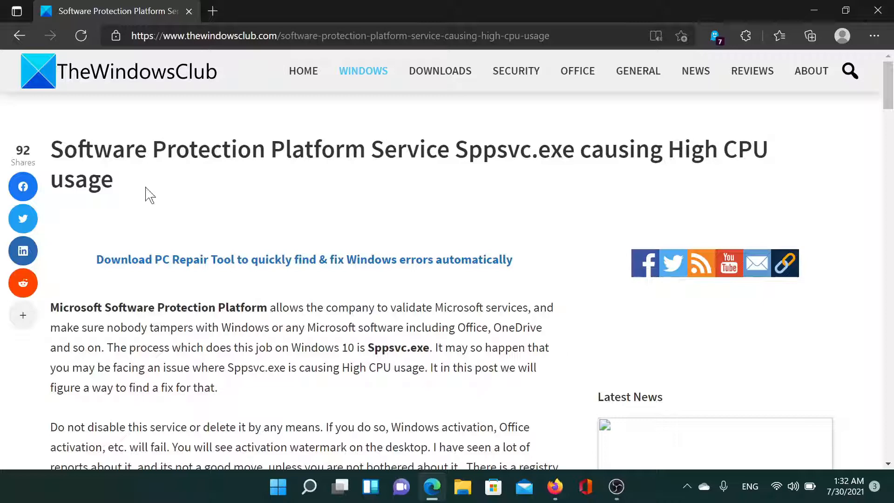
scroll("down", 3)
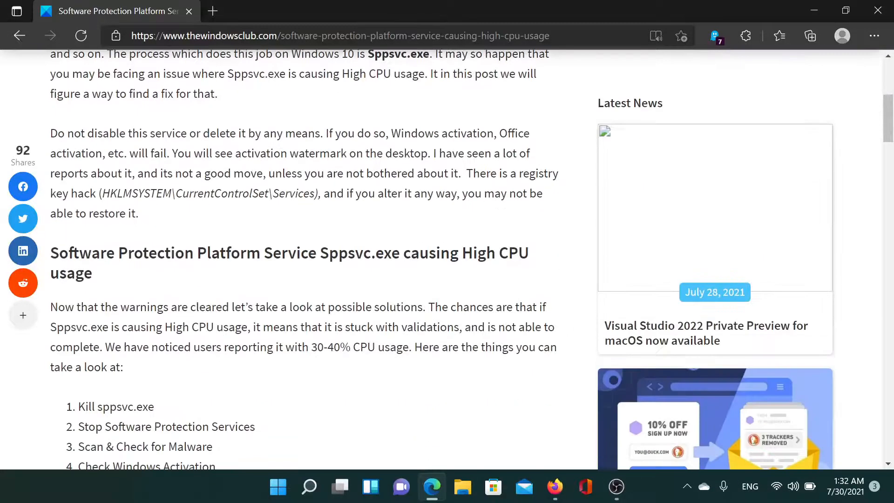
scroll("down", 3)
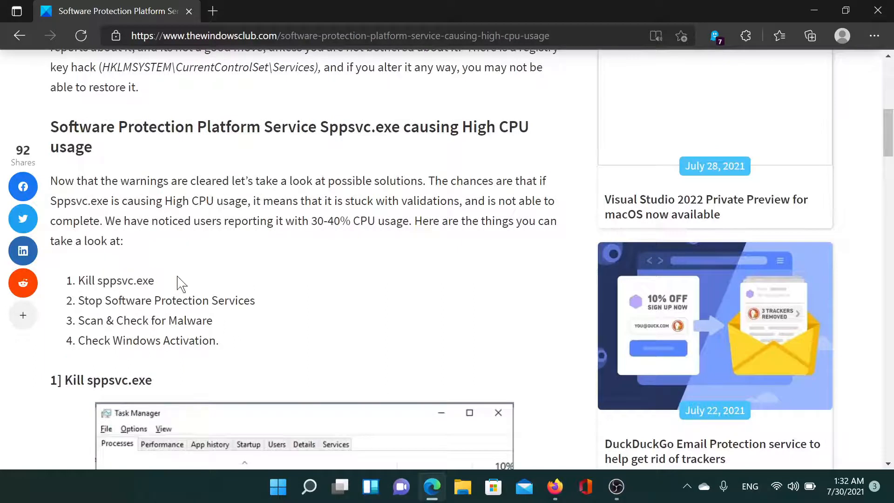
mouse_move(309, 487)
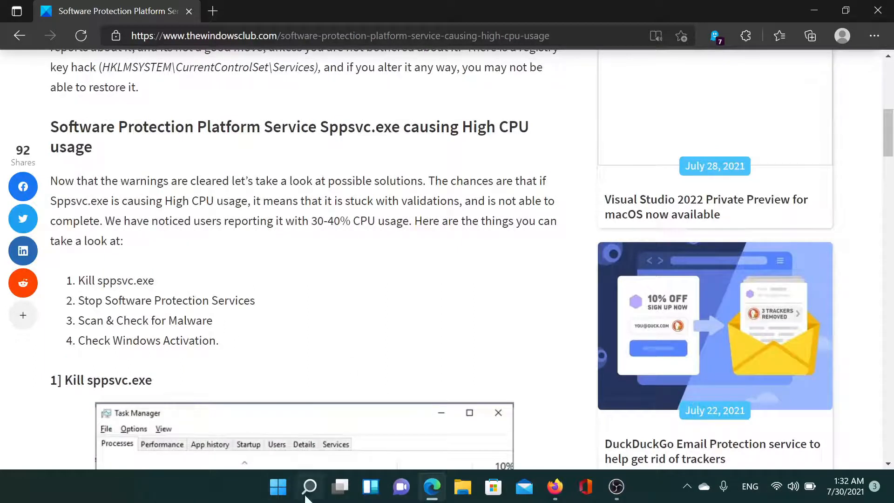
Step: Open Task Manager to check running processes, then return to the article's screenshot
left_click(310, 487)
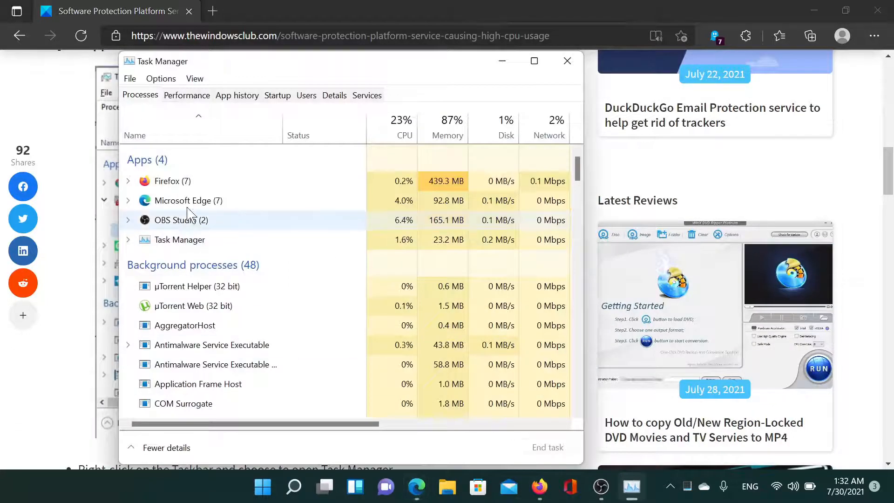
right_click(188, 200)
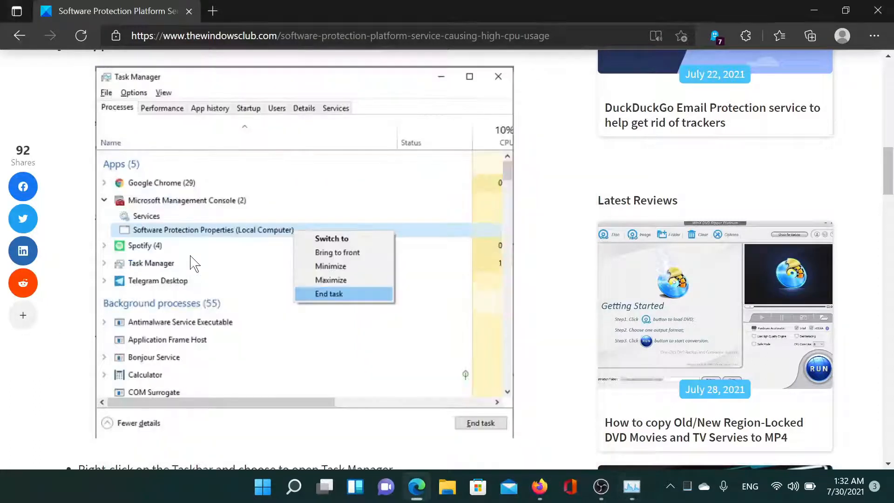
Step: Scroll to the Kill sppsvc.exe steps and '2] Stop Software Protection Services' heading
scroll("down", 3)
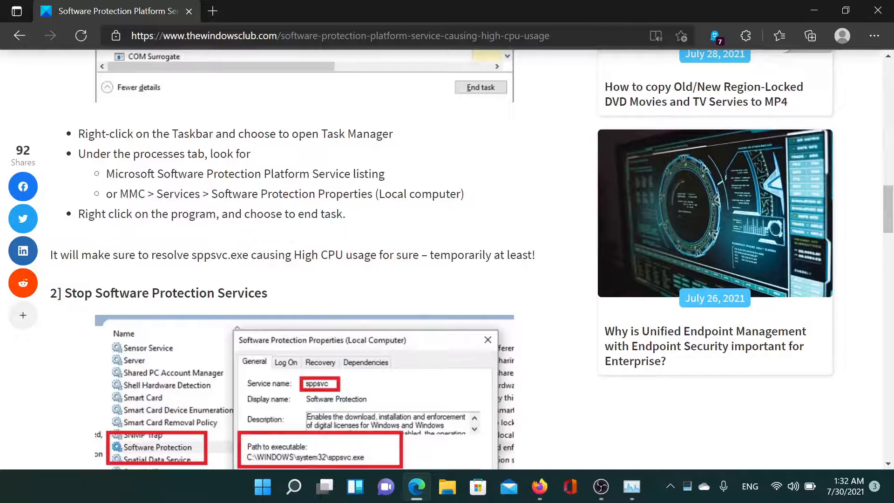
mouse_move(278, 300)
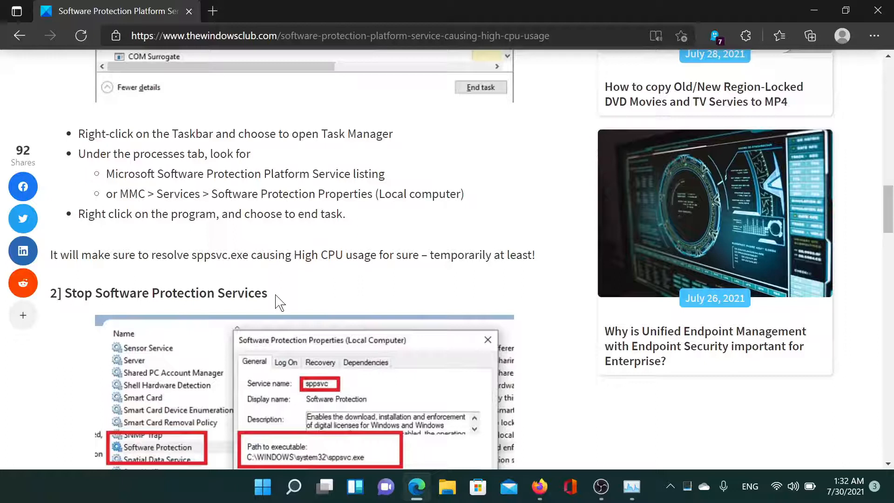
Step: Launch services.msc from Run and scroll the list to Software Protection
key("Win+r")
type("services.msc")
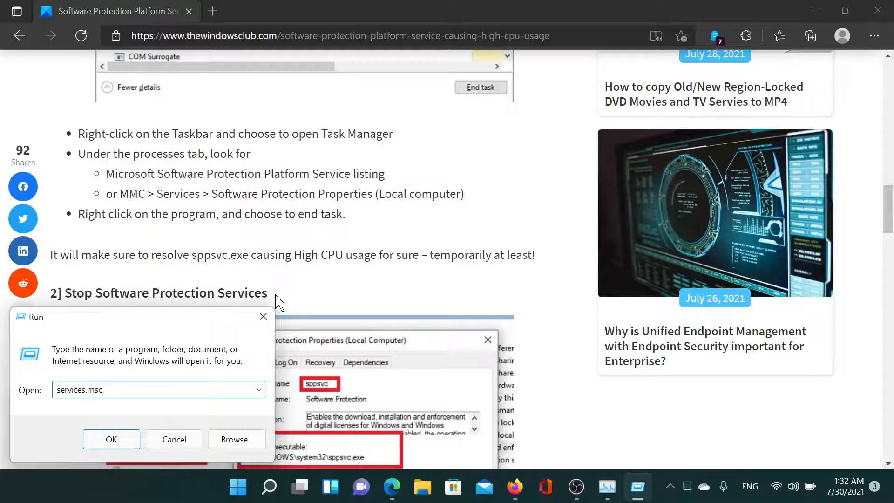
left_click(112, 439)
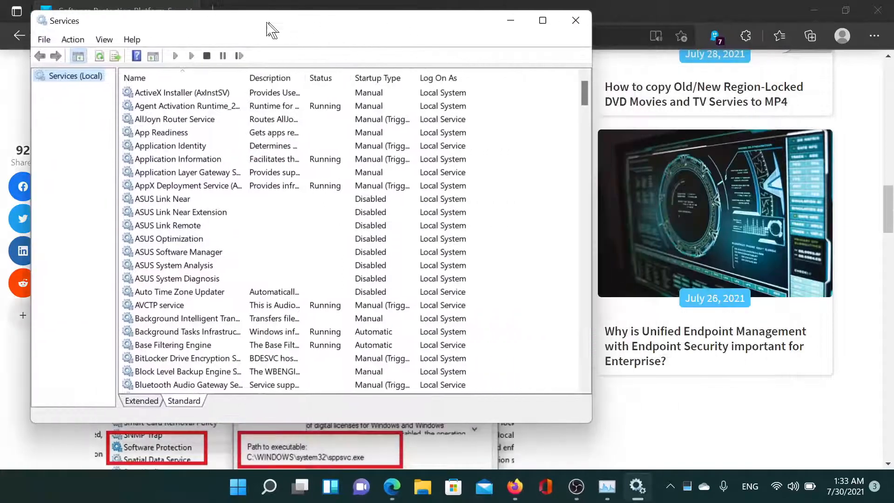
scroll("down", 3)
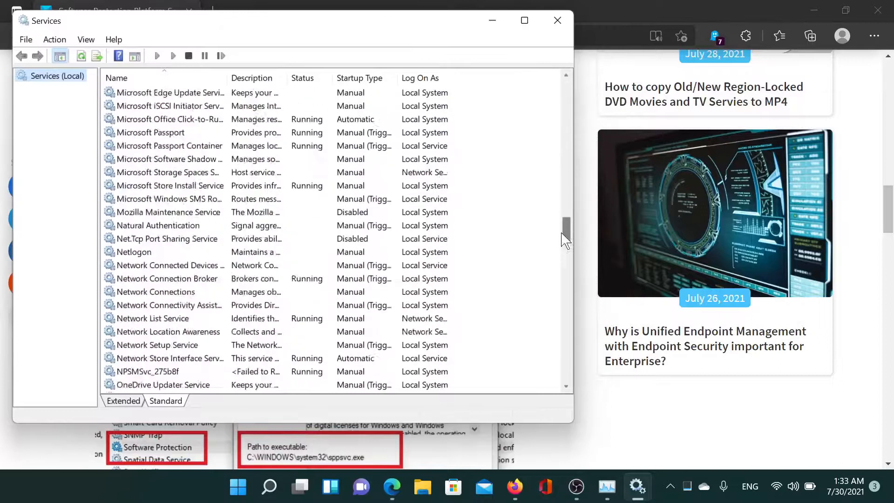
scroll("down", 3)
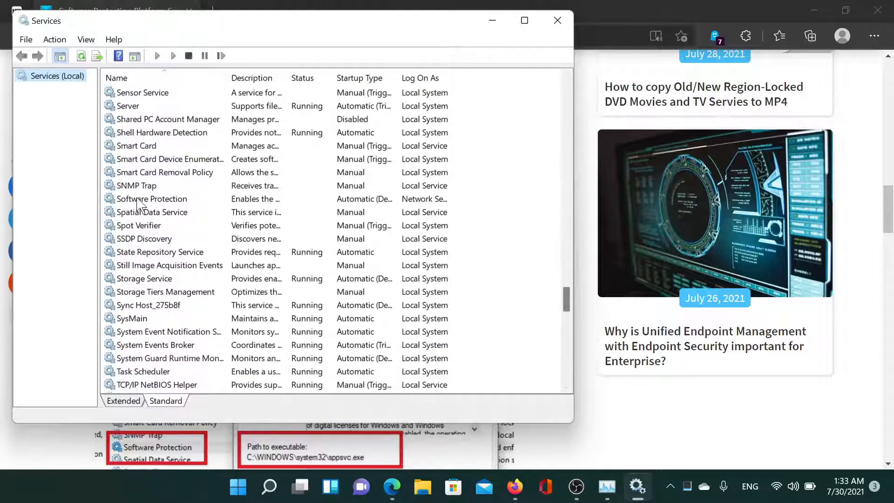
double_click(154, 198)
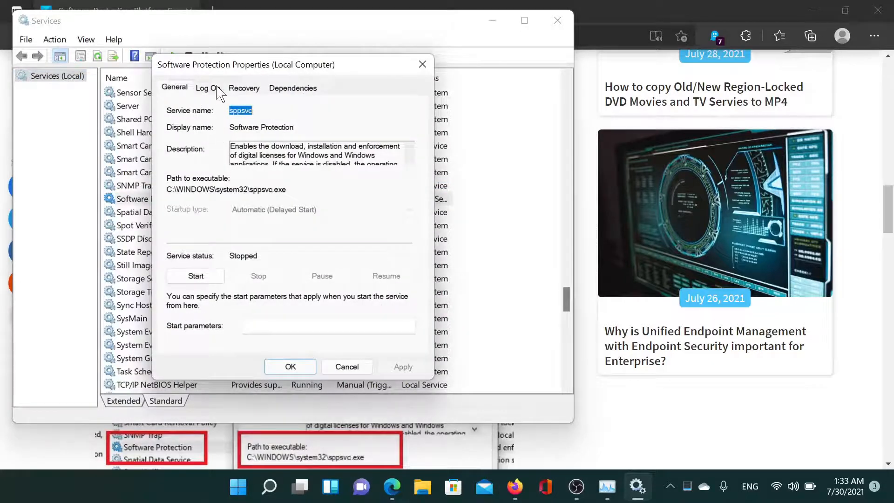
mouse_move(265, 269)
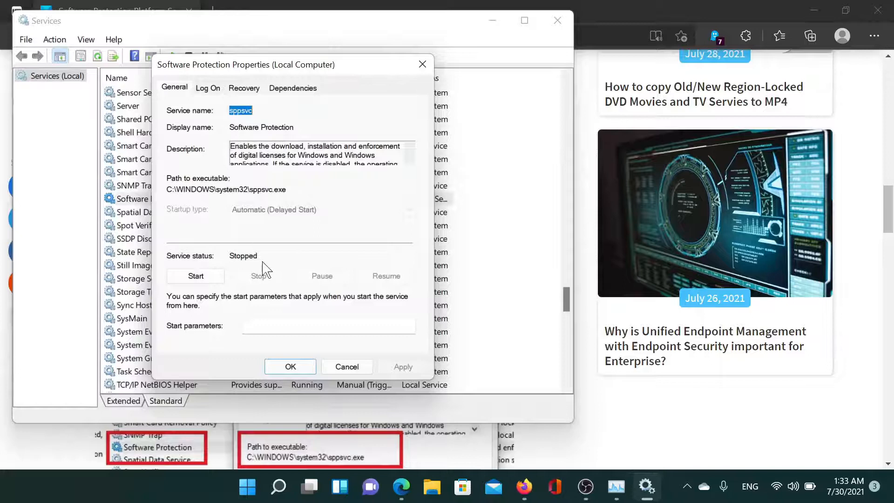
mouse_move(287, 219)
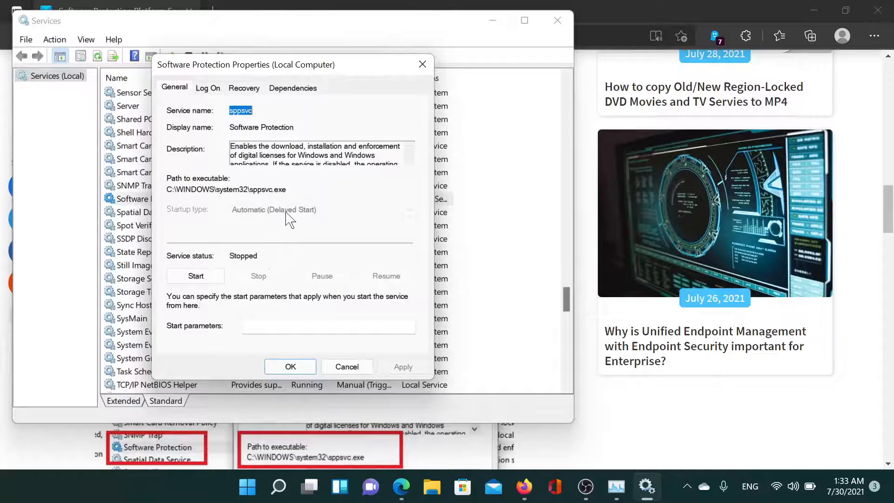
mouse_move(324, 221)
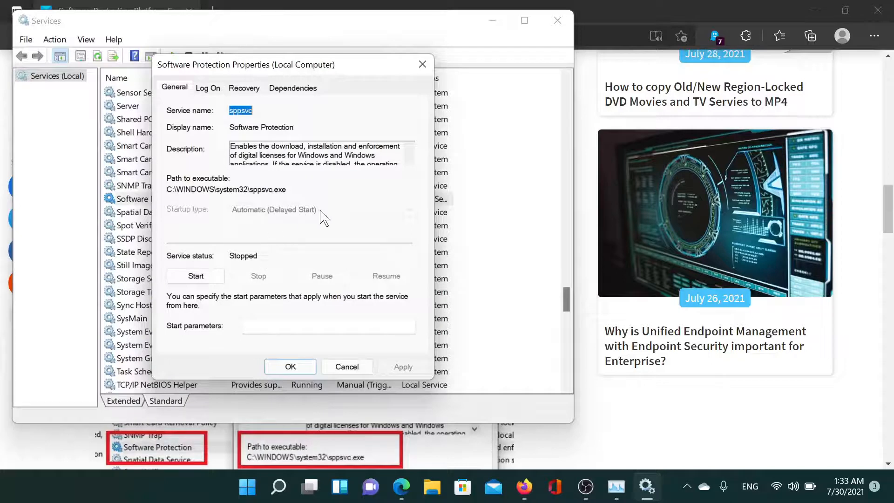
mouse_move(195, 276)
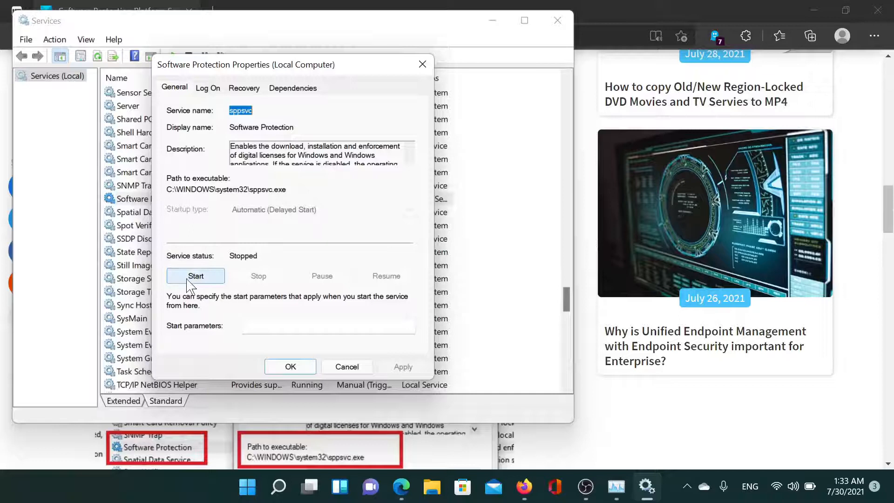
mouse_move(422, 64)
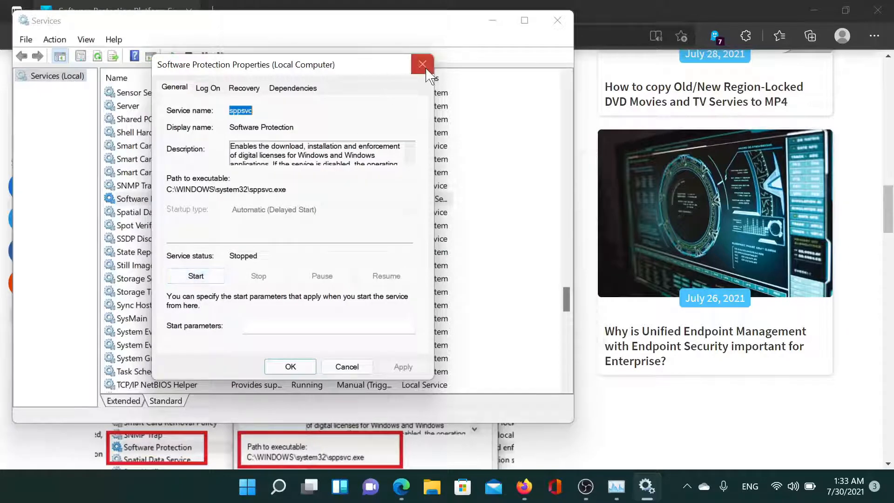
left_click(422, 64)
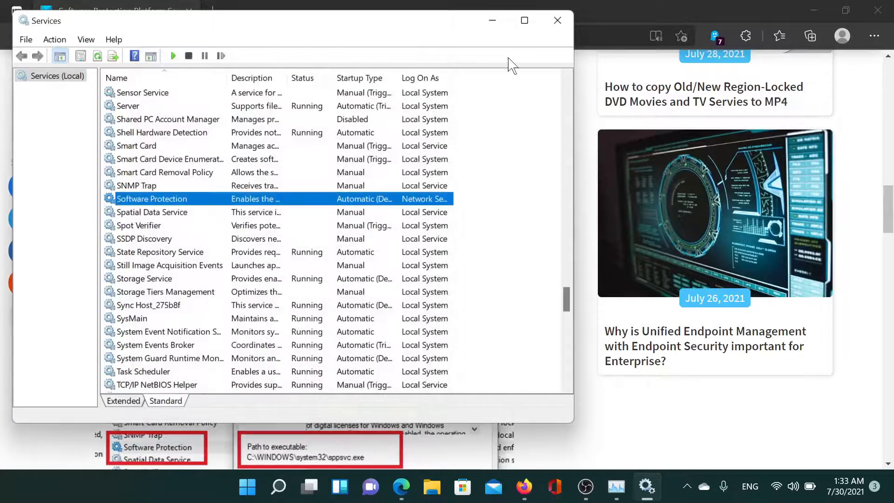
Step: Bring Edge forward and scroll the sppsvc.exe article back to its title
left_click(556, 20)
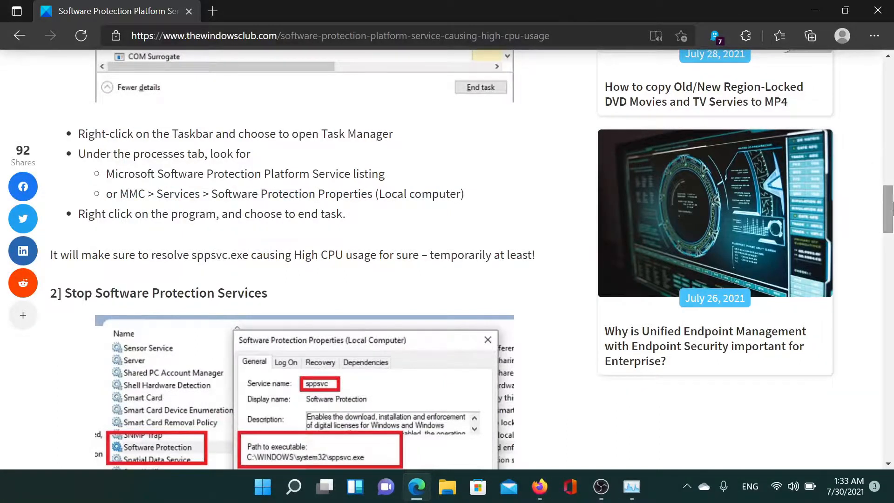
scroll("up", 3)
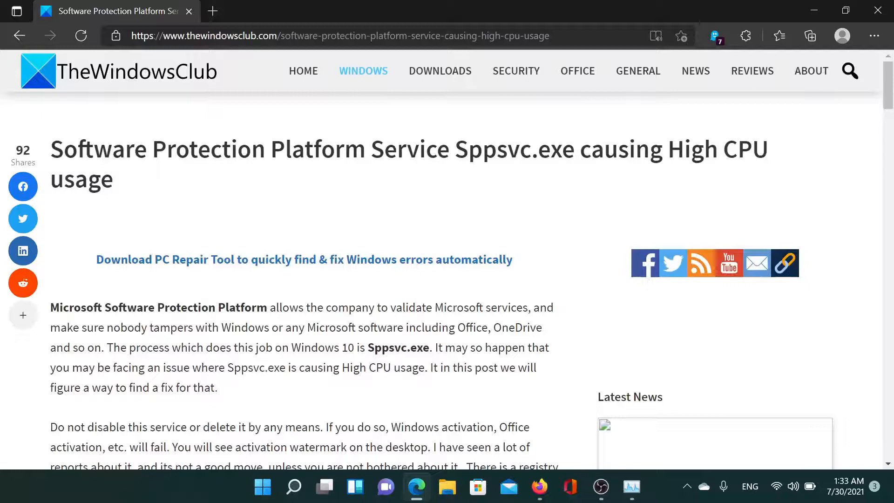